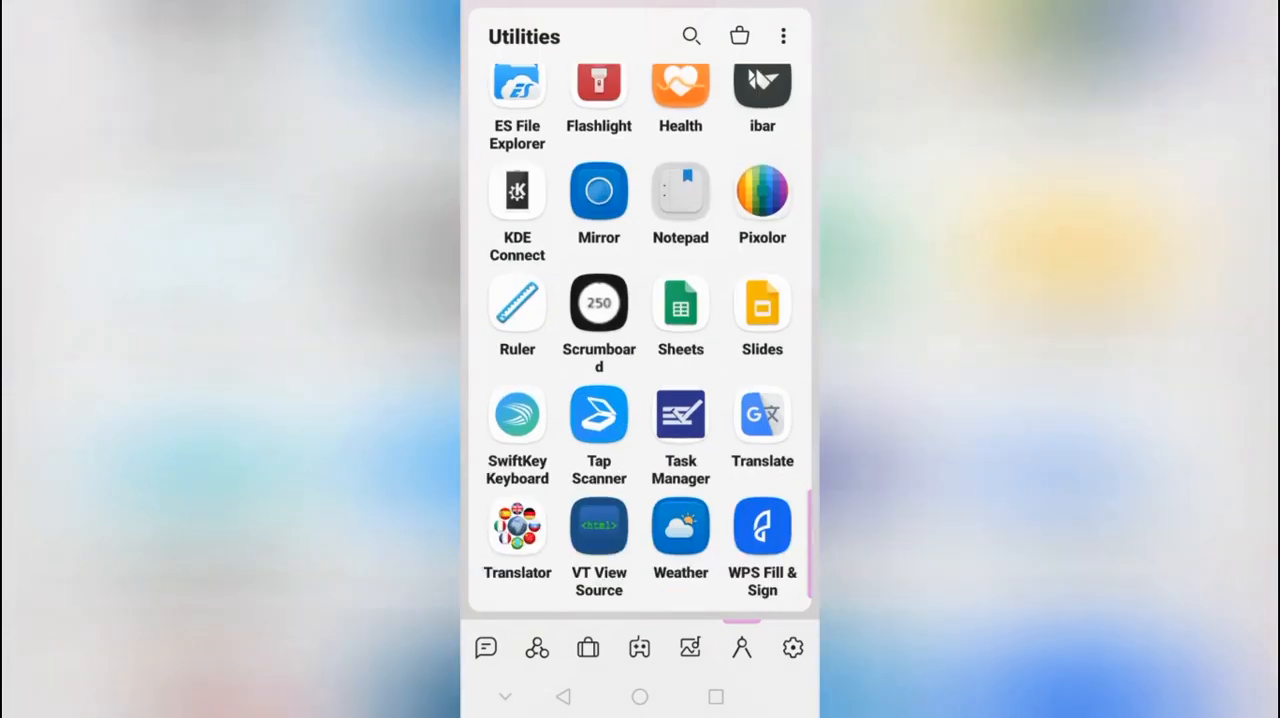
Step: Launch Task Manager from the Utilities folder to reach its sign-in screen
left_click(680, 414)
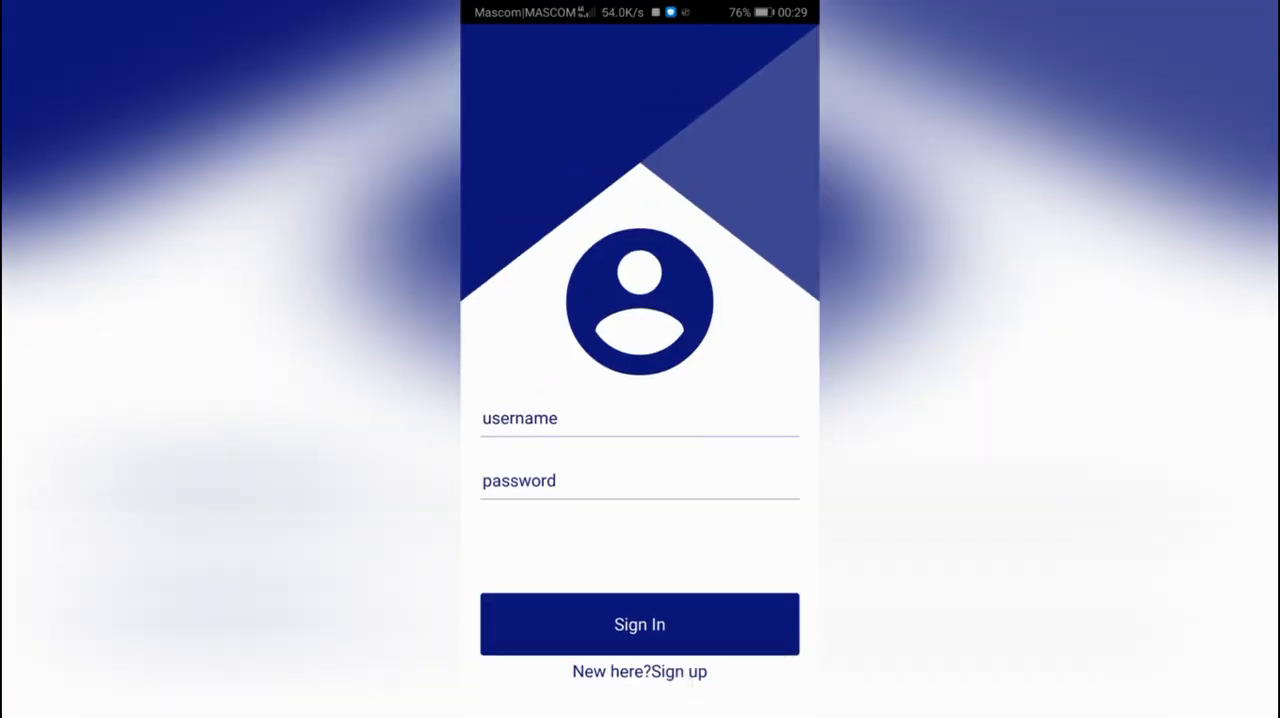
Step: Sign up as 'newuser', then enter the same username and password on Sign In
left_click(639, 418)
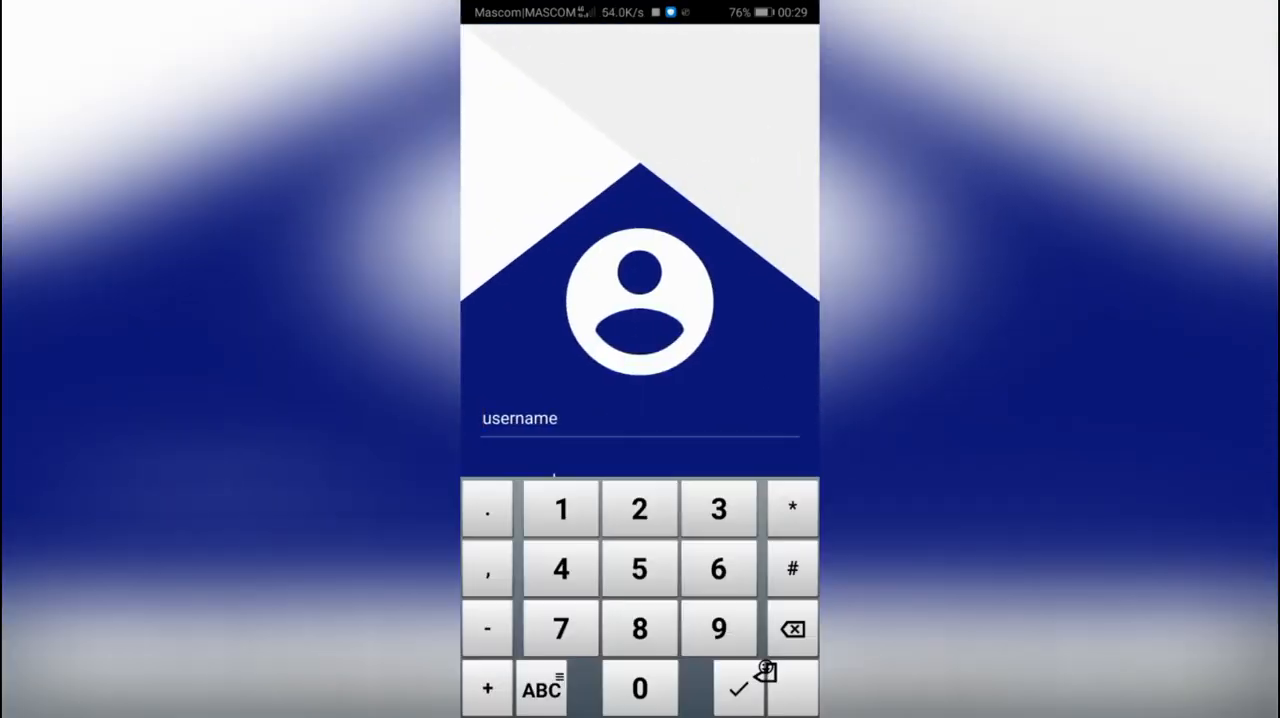
left_click(543, 690)
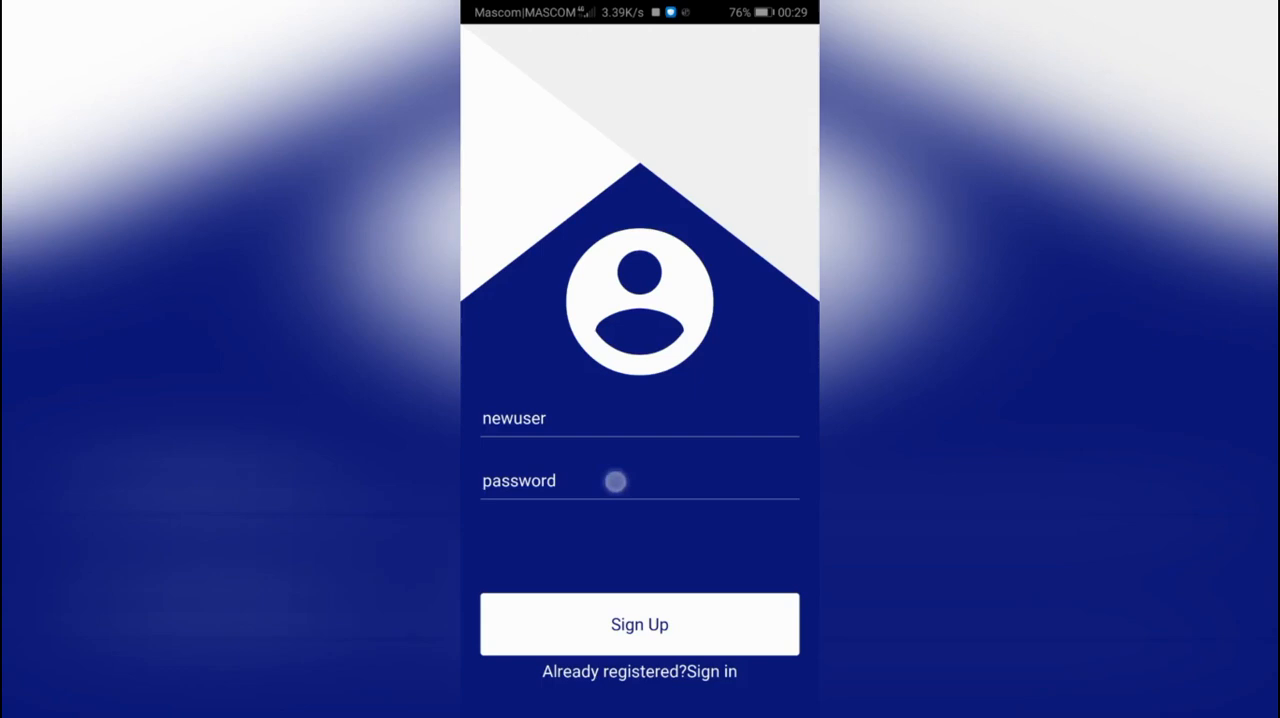
left_click(613, 480)
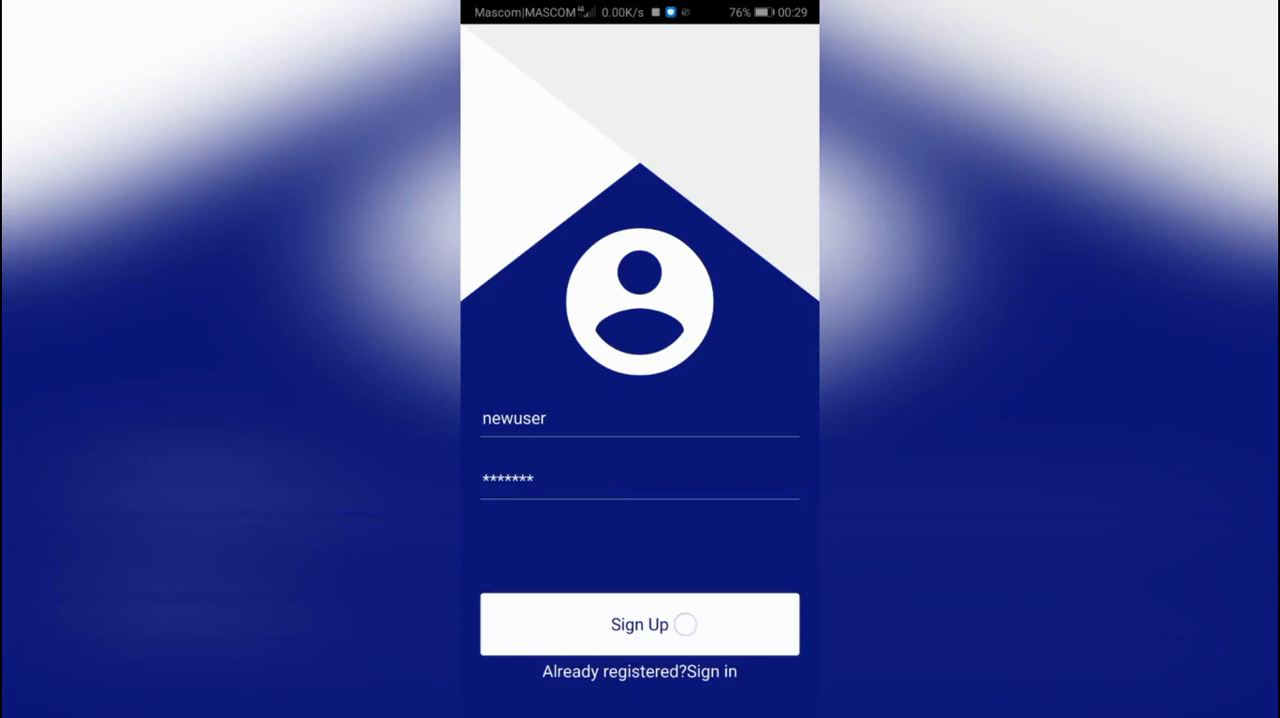
left_click(639, 418)
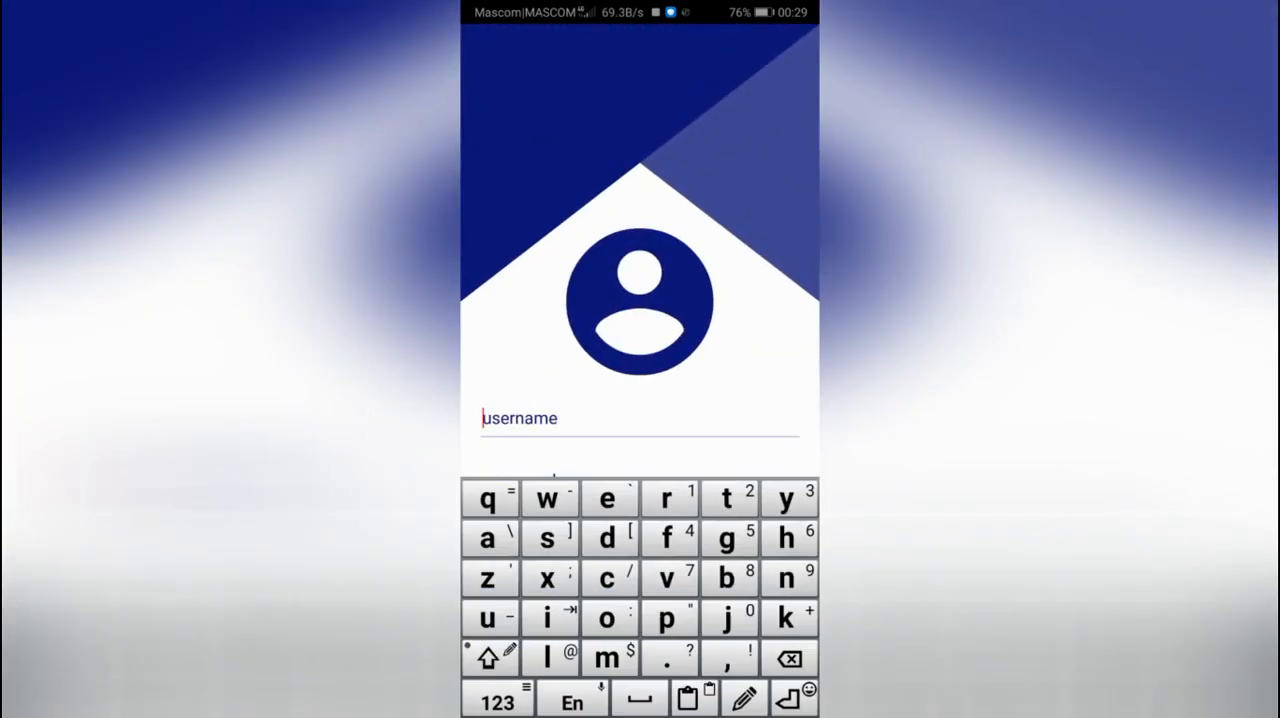
type("newuser")
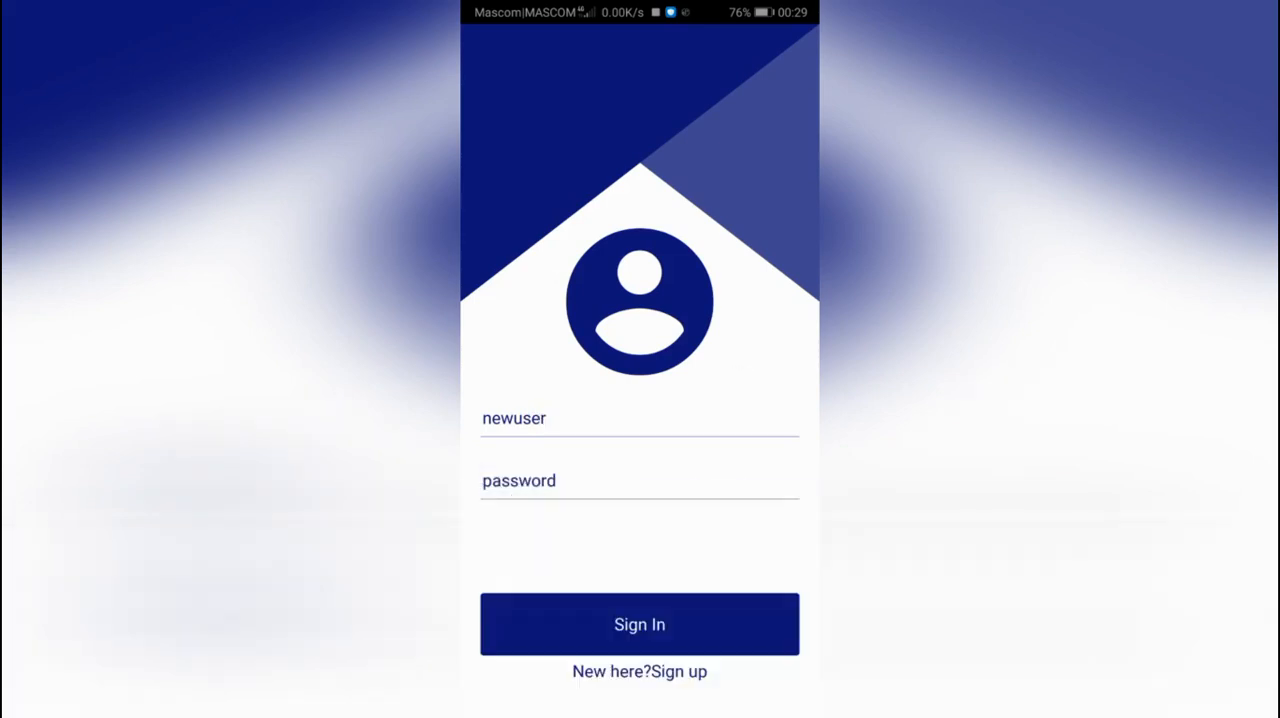
left_click(638, 480)
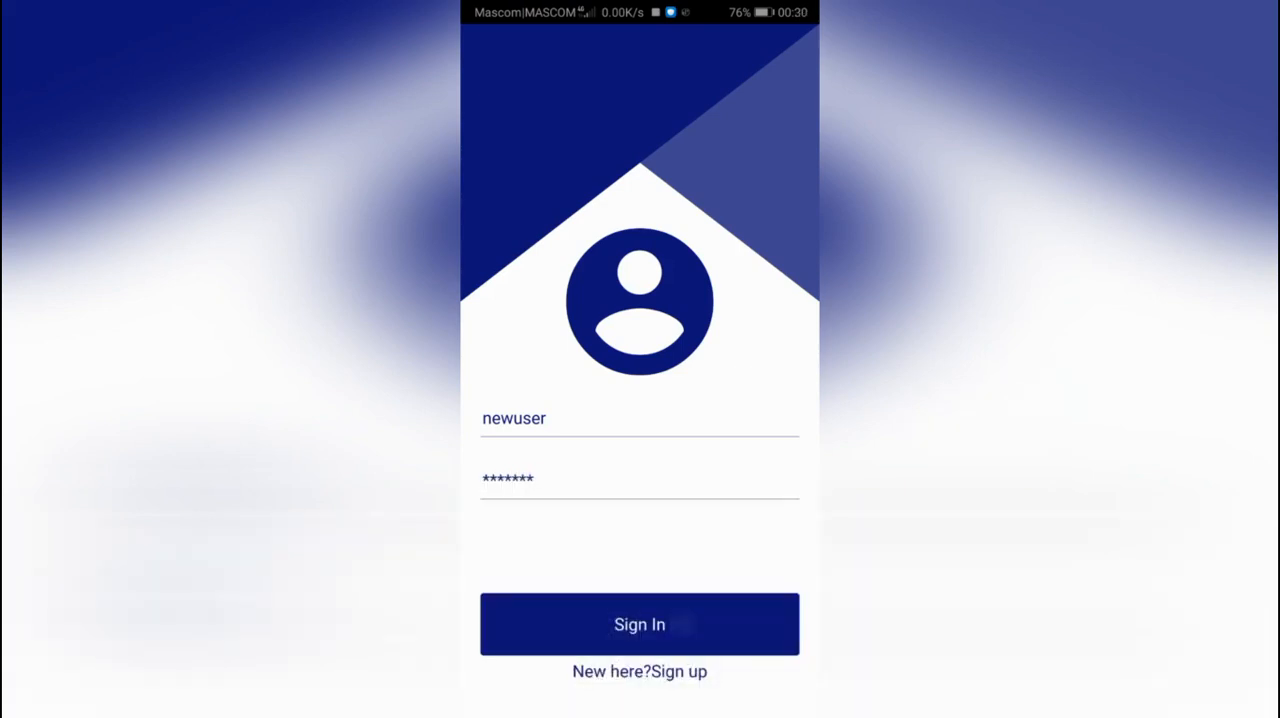
Step: Sign in as newuser, scroll through the Upcoming tasks, and open the add-task form
left_click(639, 624)
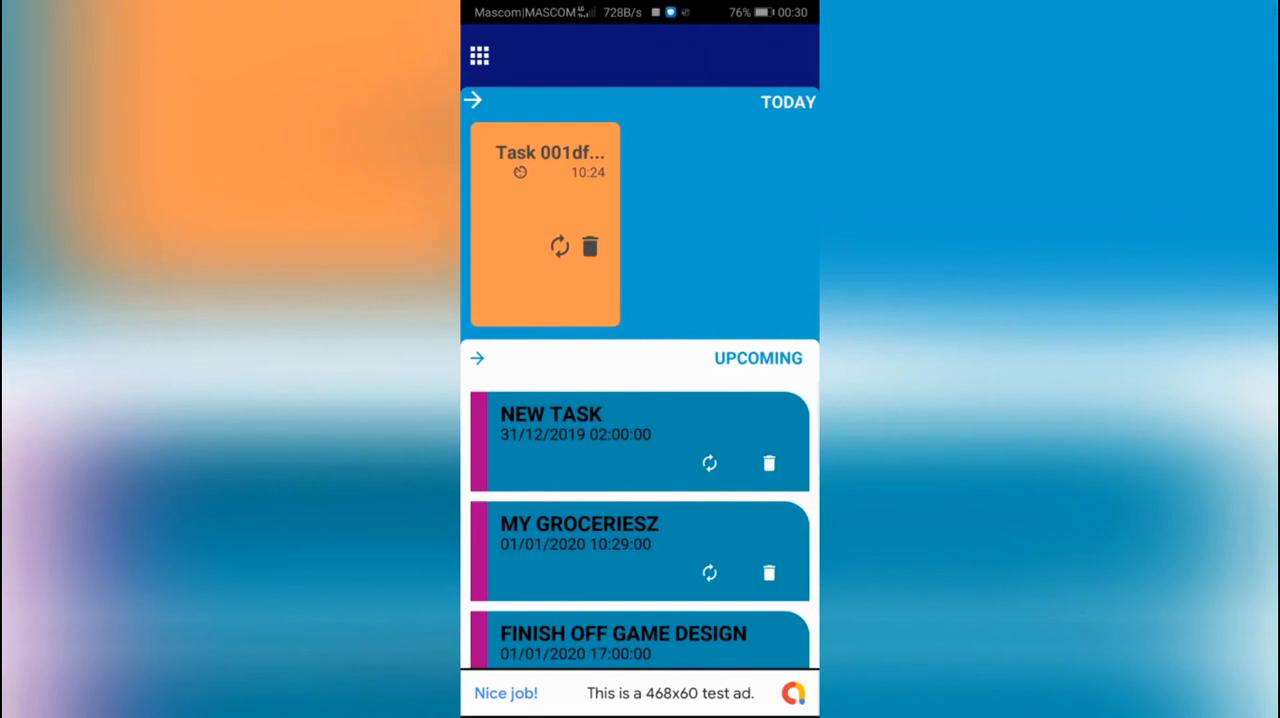
left_click(719, 572)
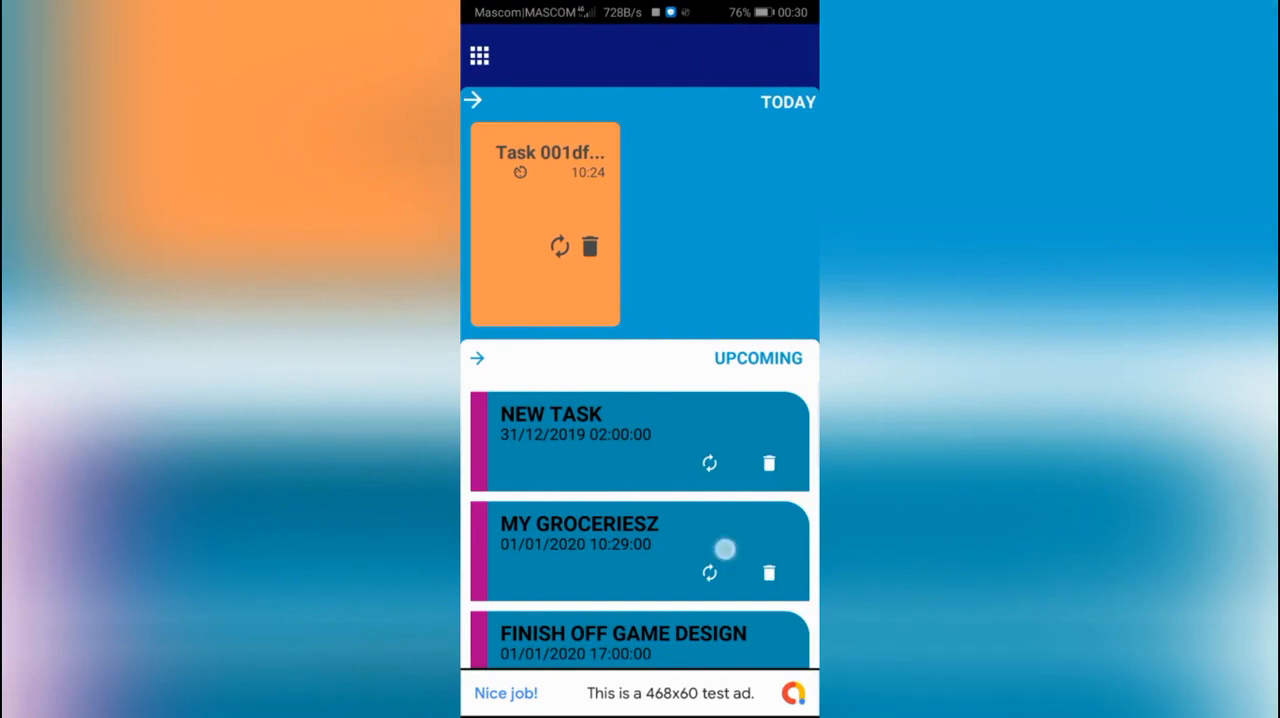
scroll("down", 3)
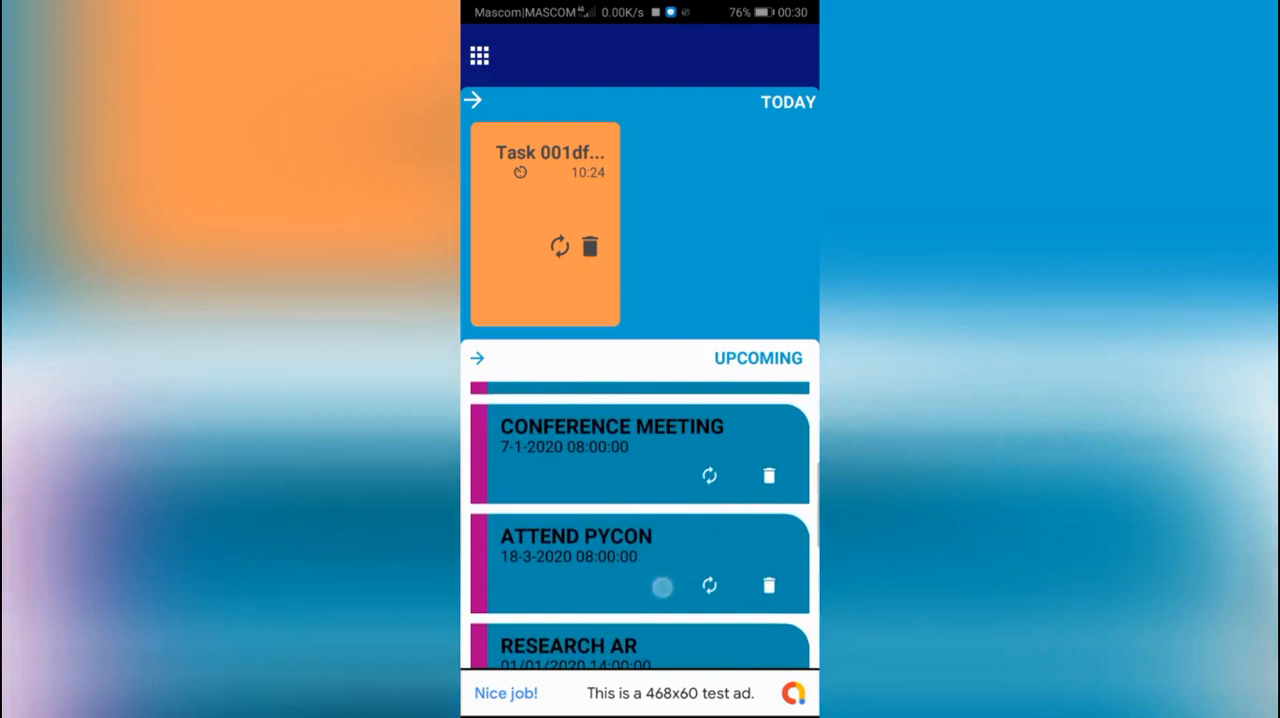
scroll("down", 3)
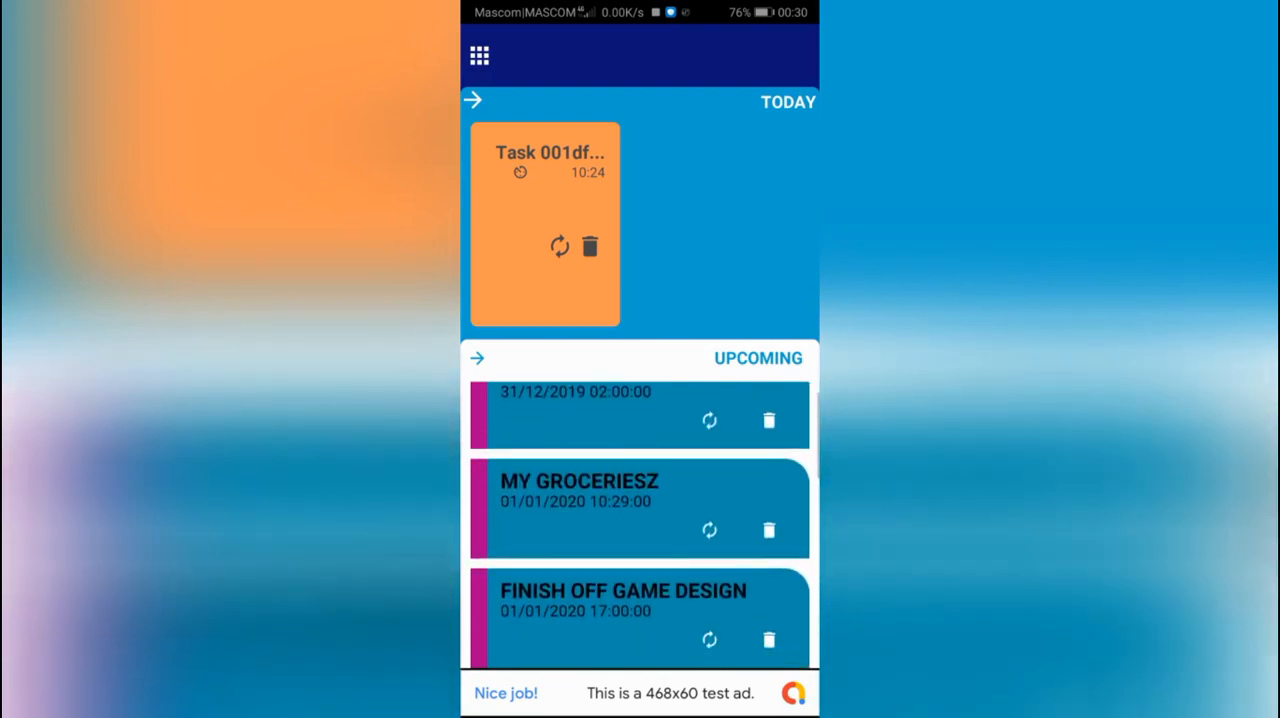
left_click(477, 55)
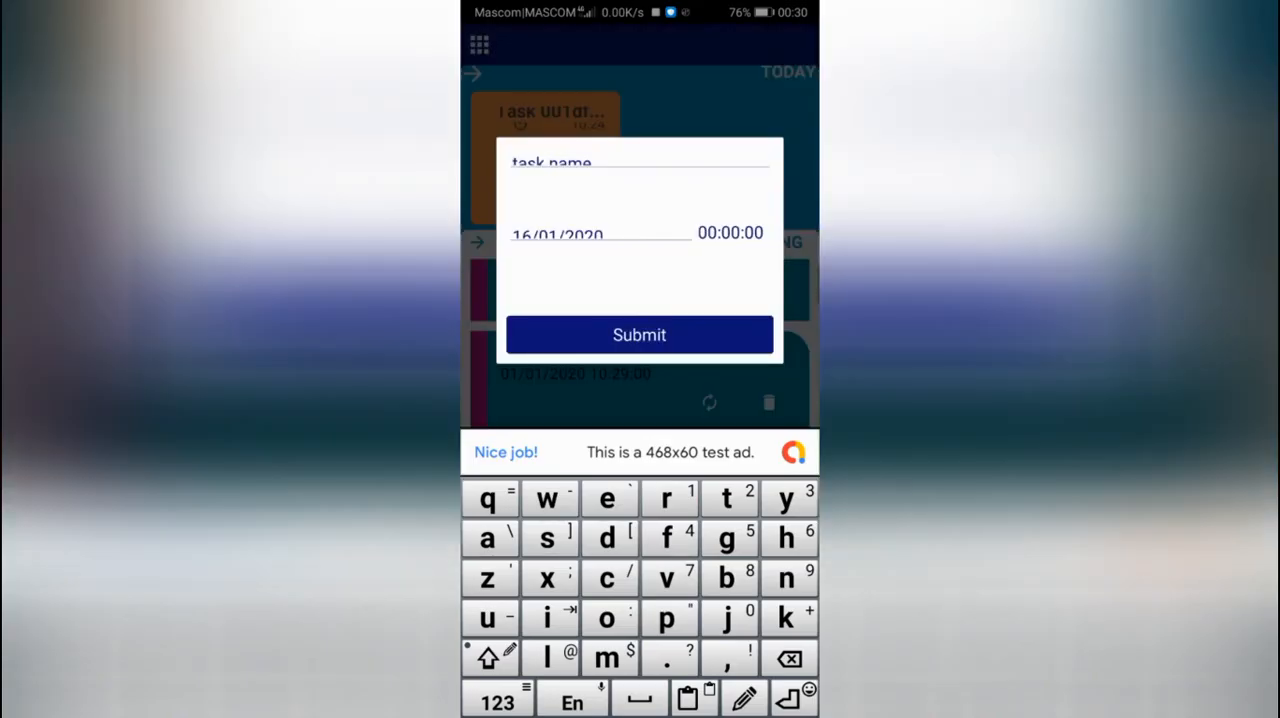
Step: Submit 'New Today Task' for 16/01/2020 with a 12:00 time
type("New Today Task")
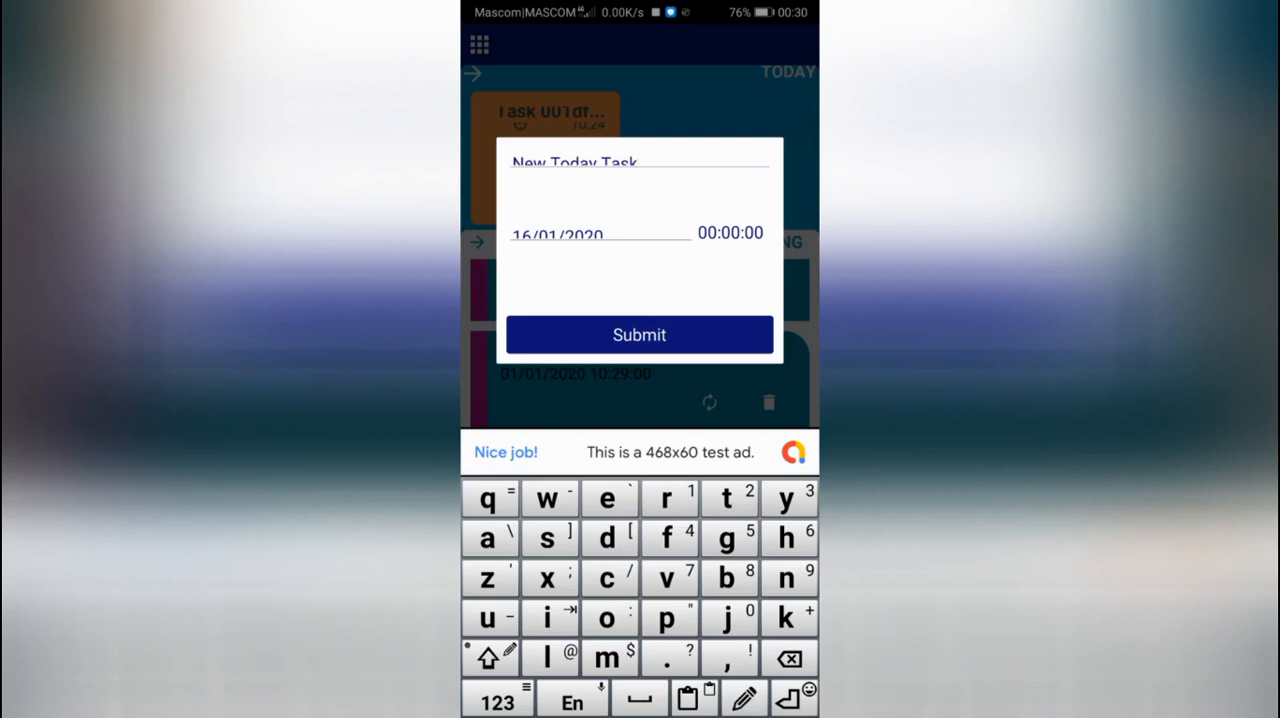
left_click(732, 232)
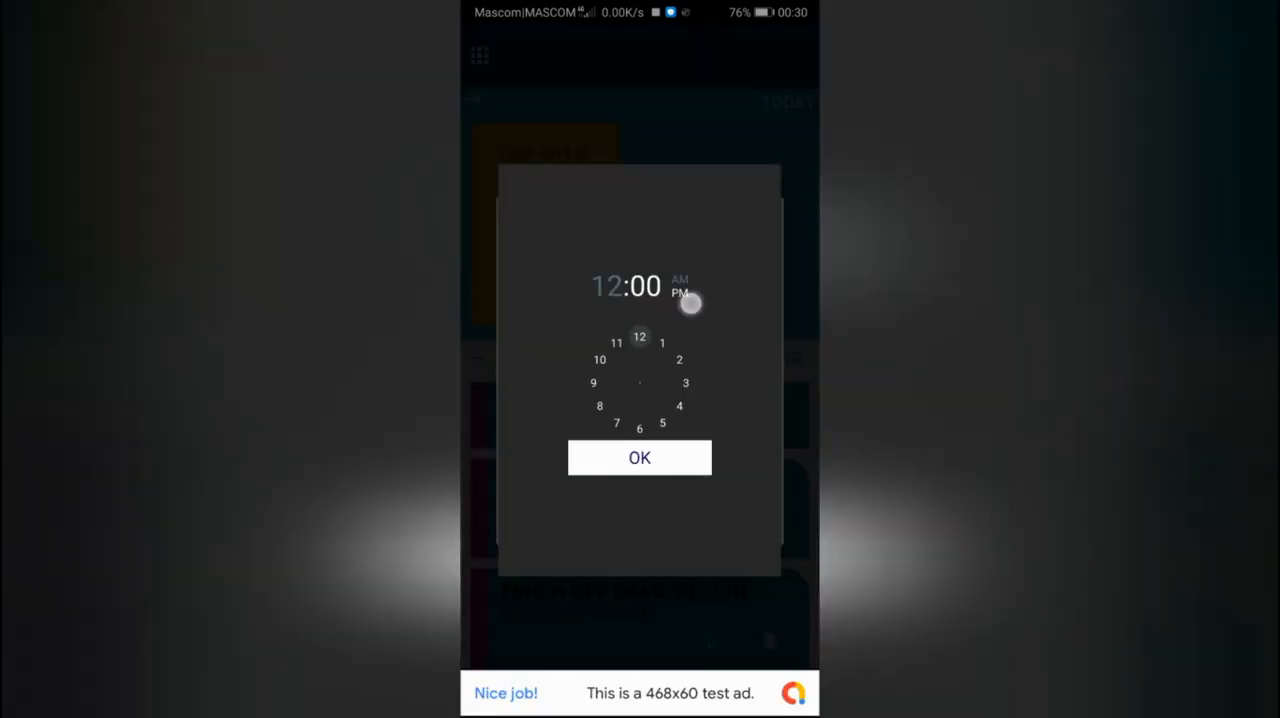
left_click(639, 457)
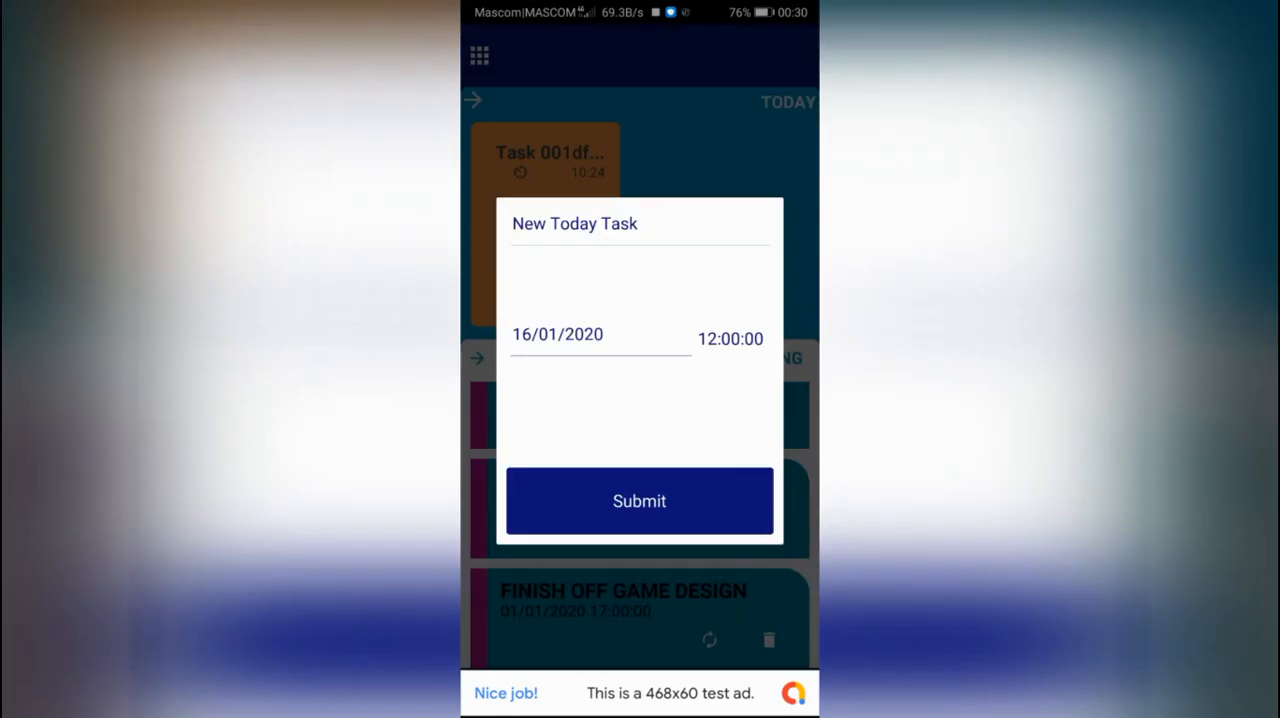
left_click(639, 501)
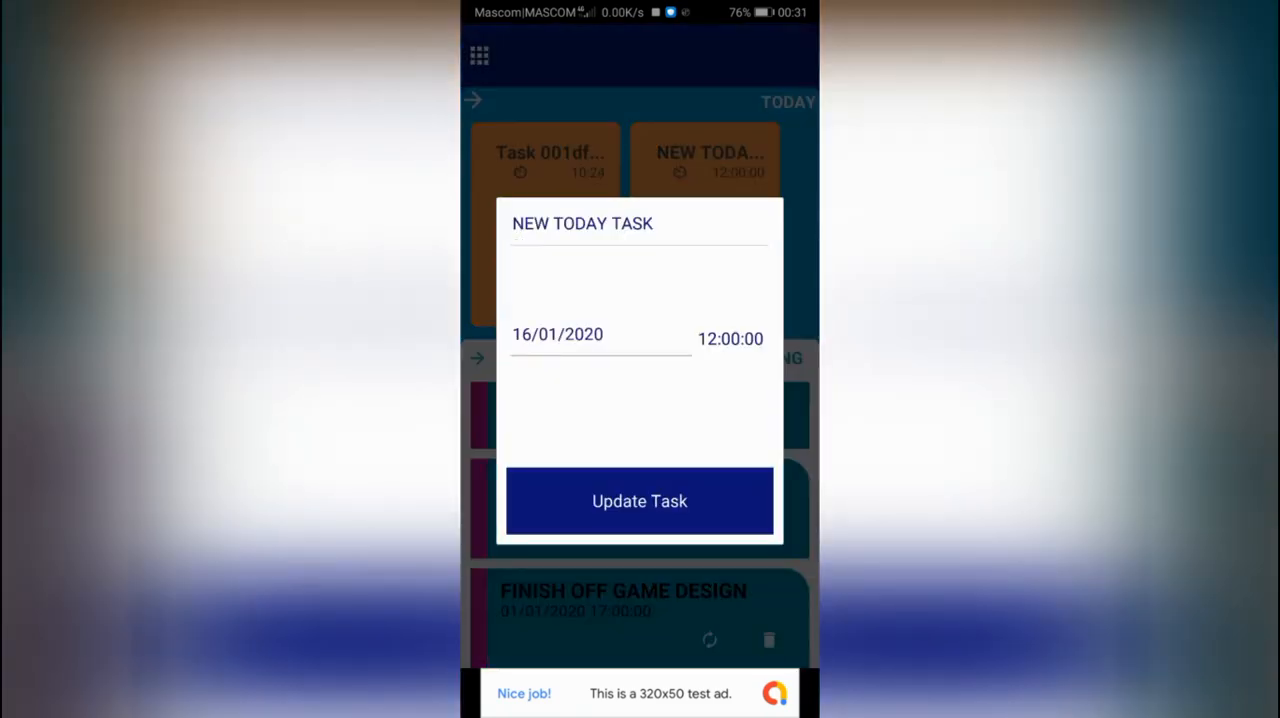
Step: Close the Update Task form and dismiss the interstitial test ad
left_click(639, 501)
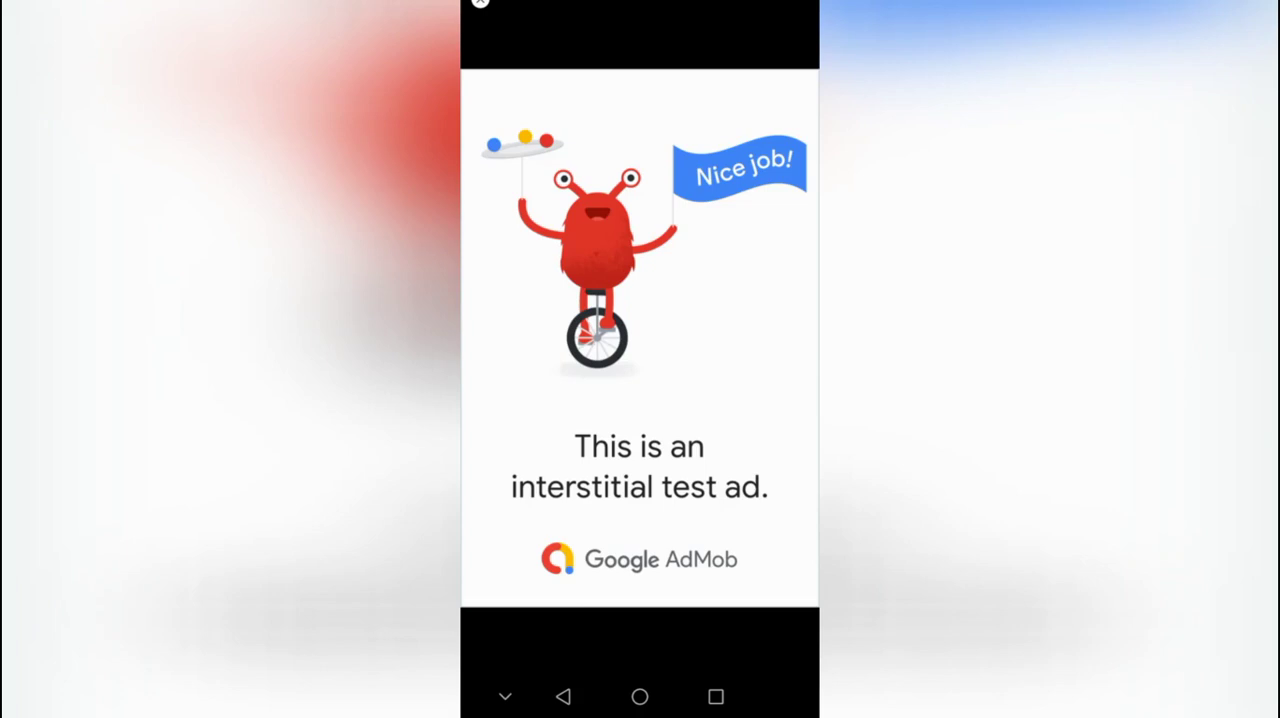
left_click(481, 7)
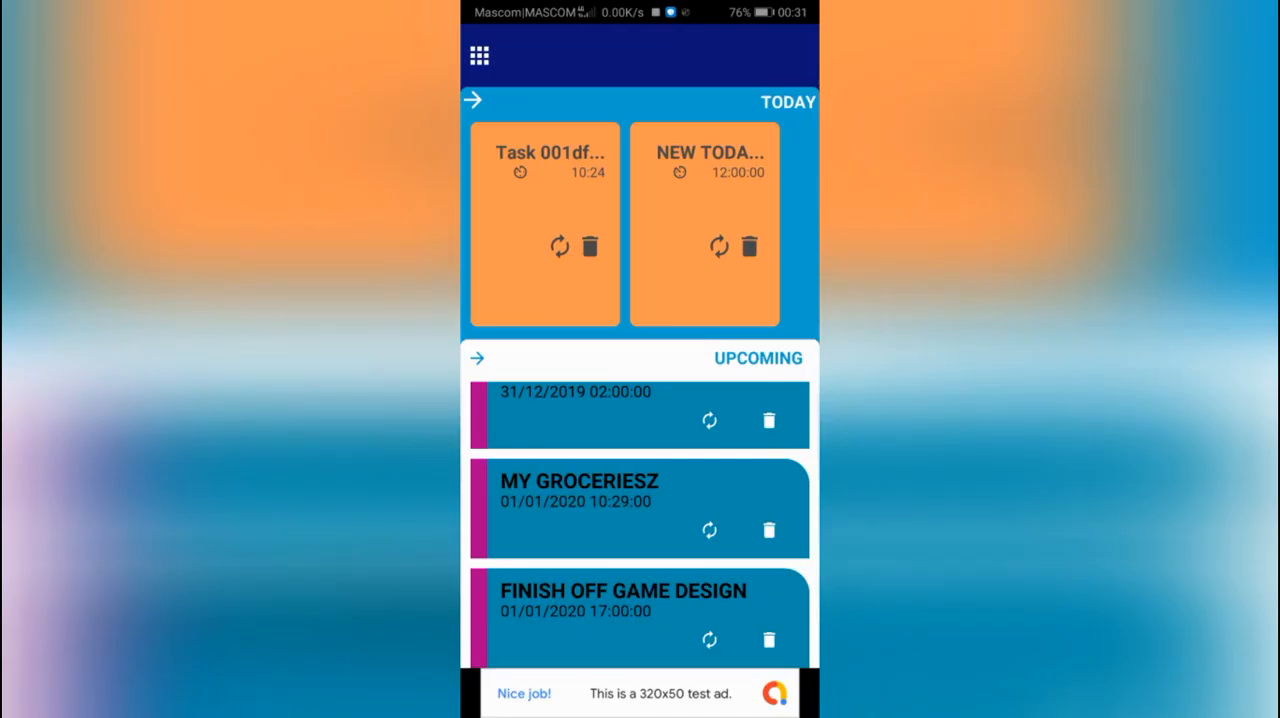